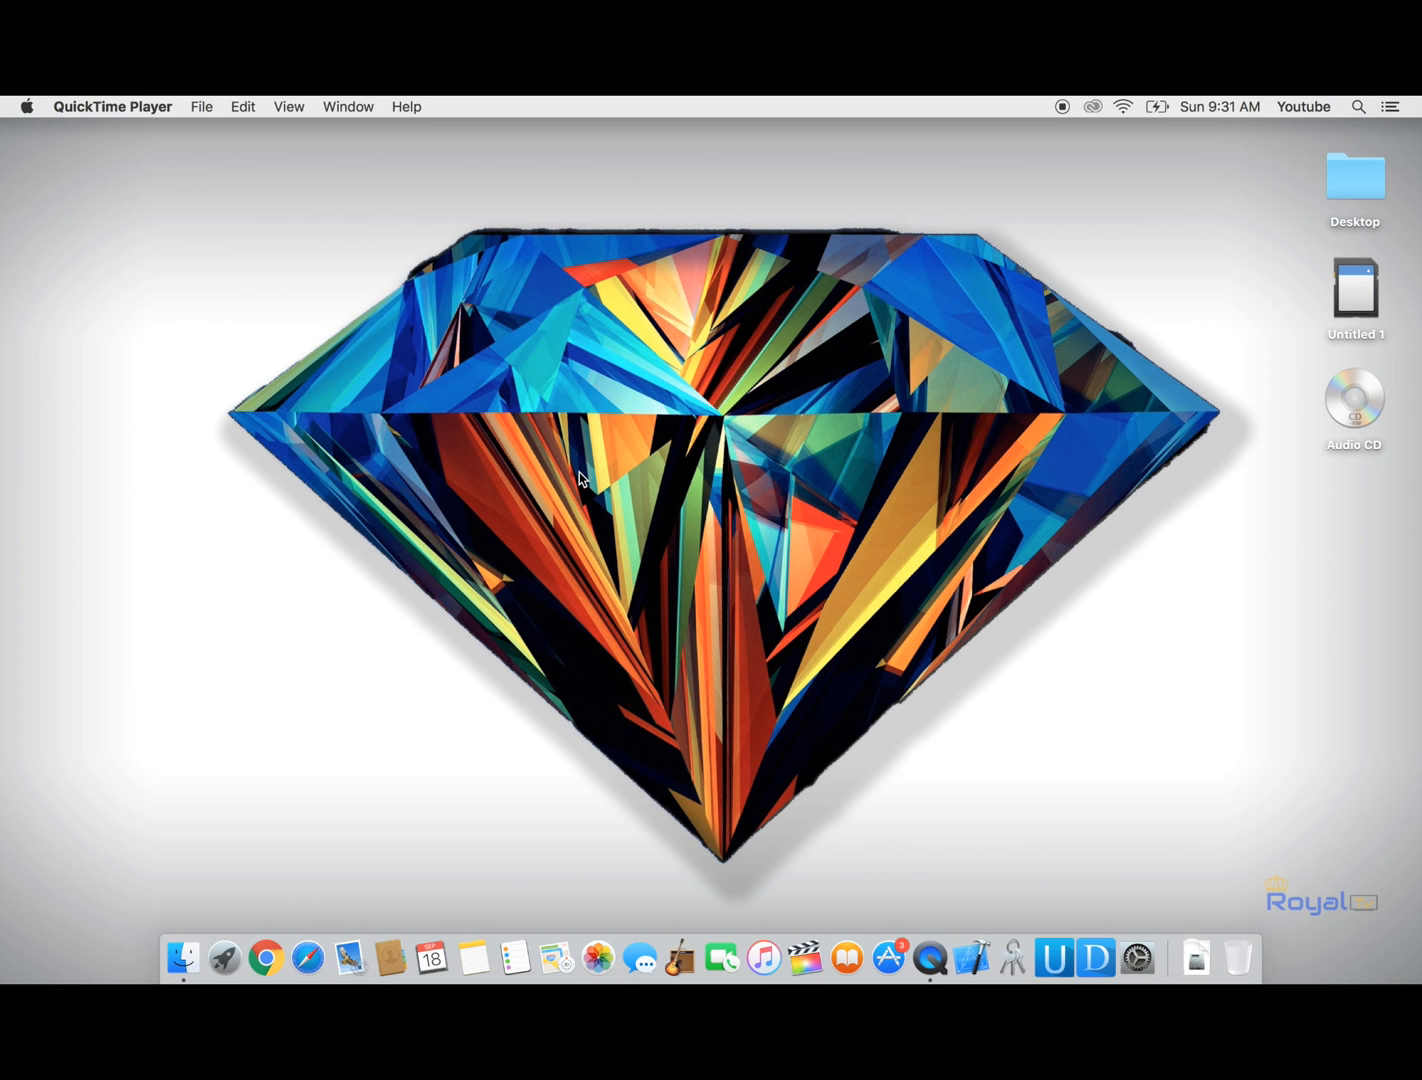
{"action": "mouse_move", "coordinate": [1270, 524]}
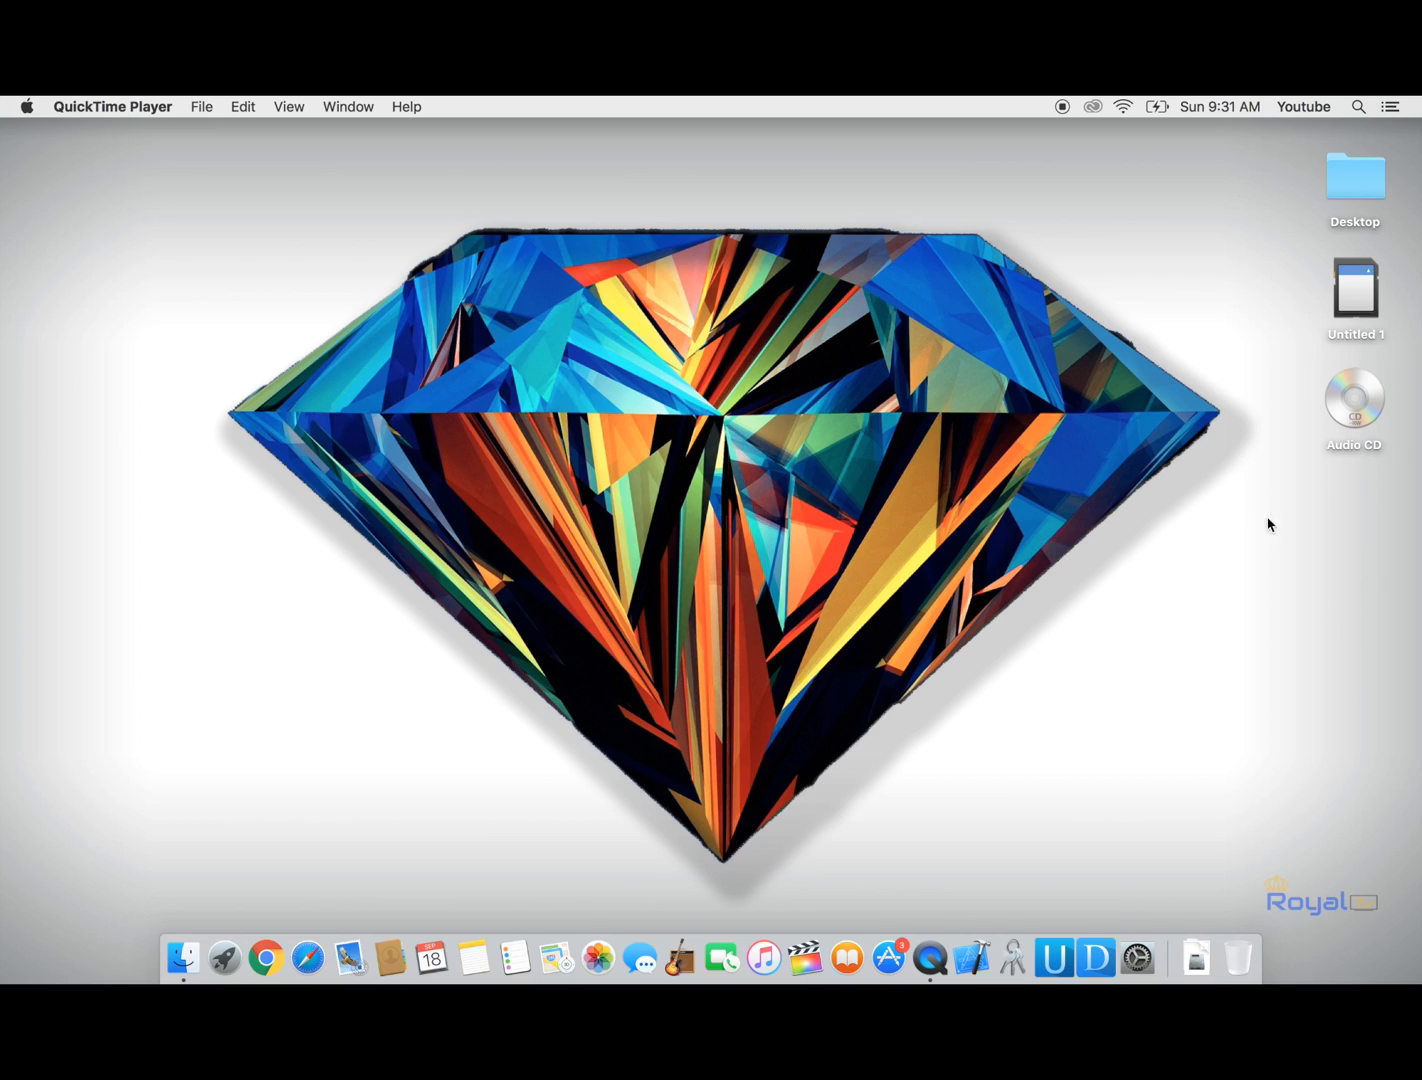
{"action": "mouse_move", "coordinate": [740, 601]}
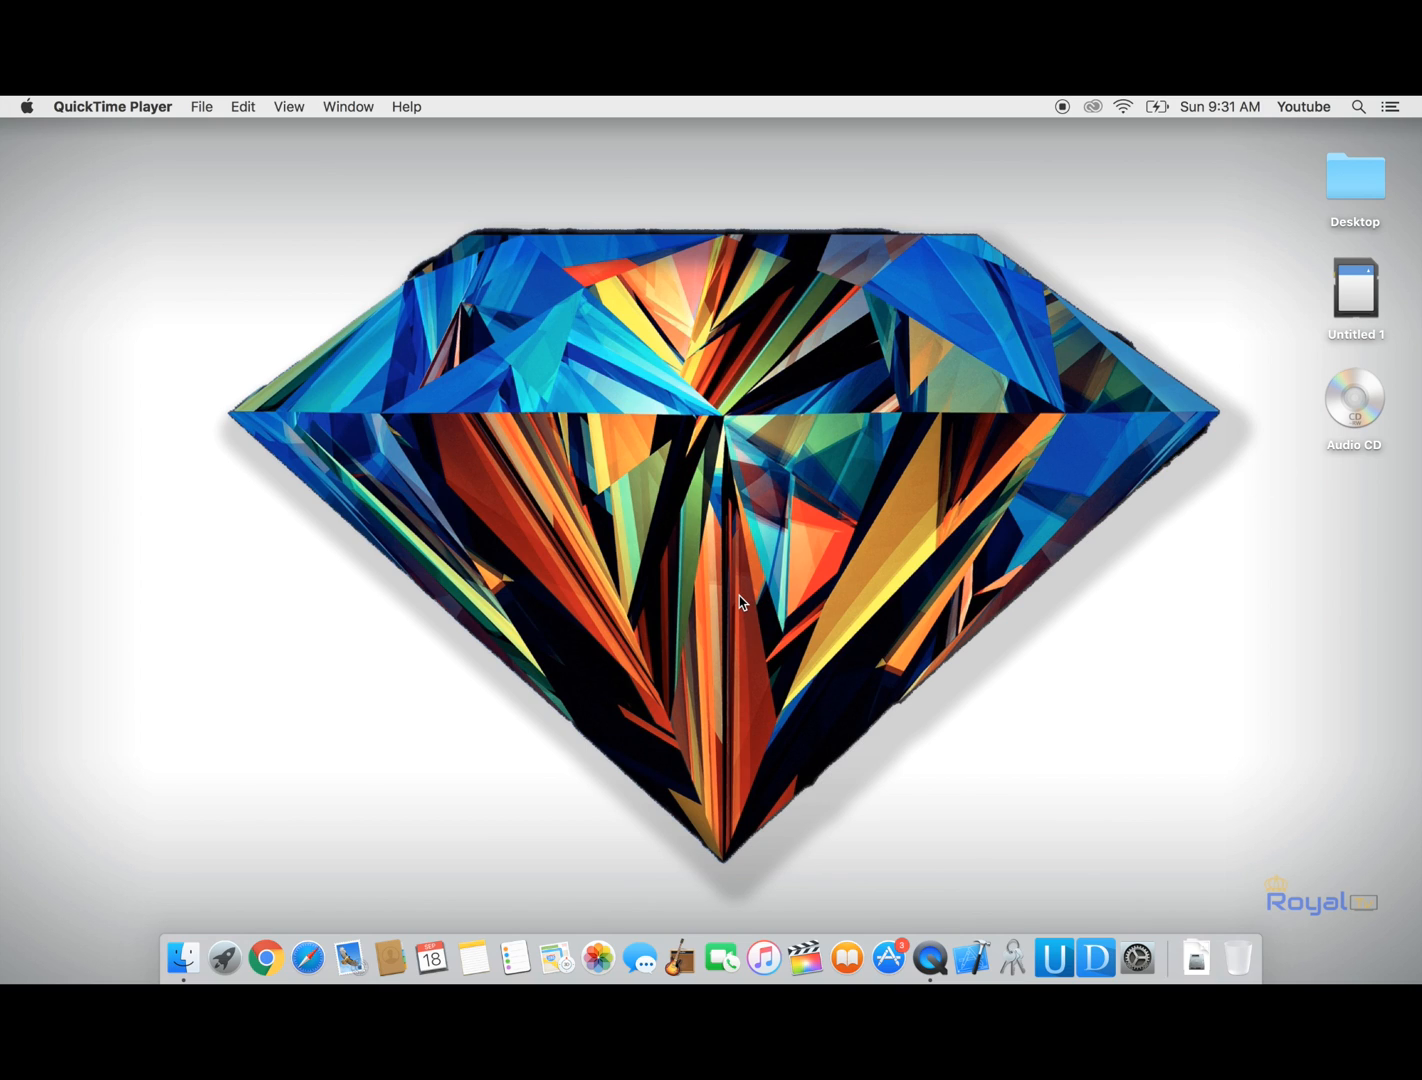
Step: Open Disk Utility from Spotlight and view the Audio CD's 351.2 MB uninitialized details
{"action": "left_click", "coordinate": [1354, 400]}
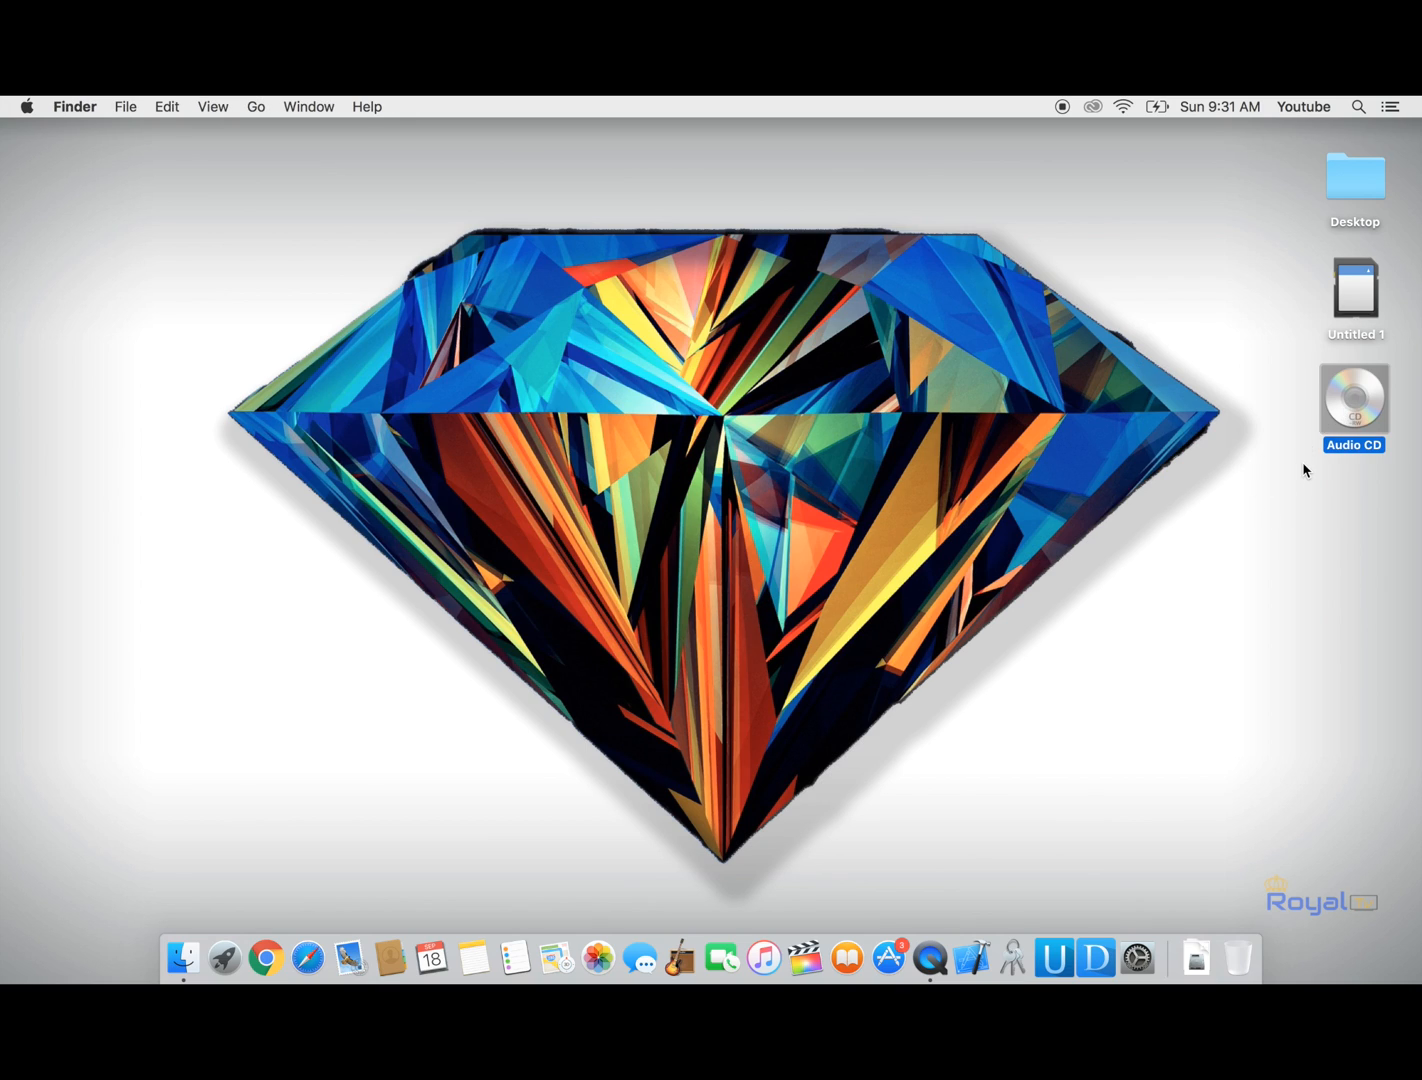
{"action": "type", "text": "disk Utility"}
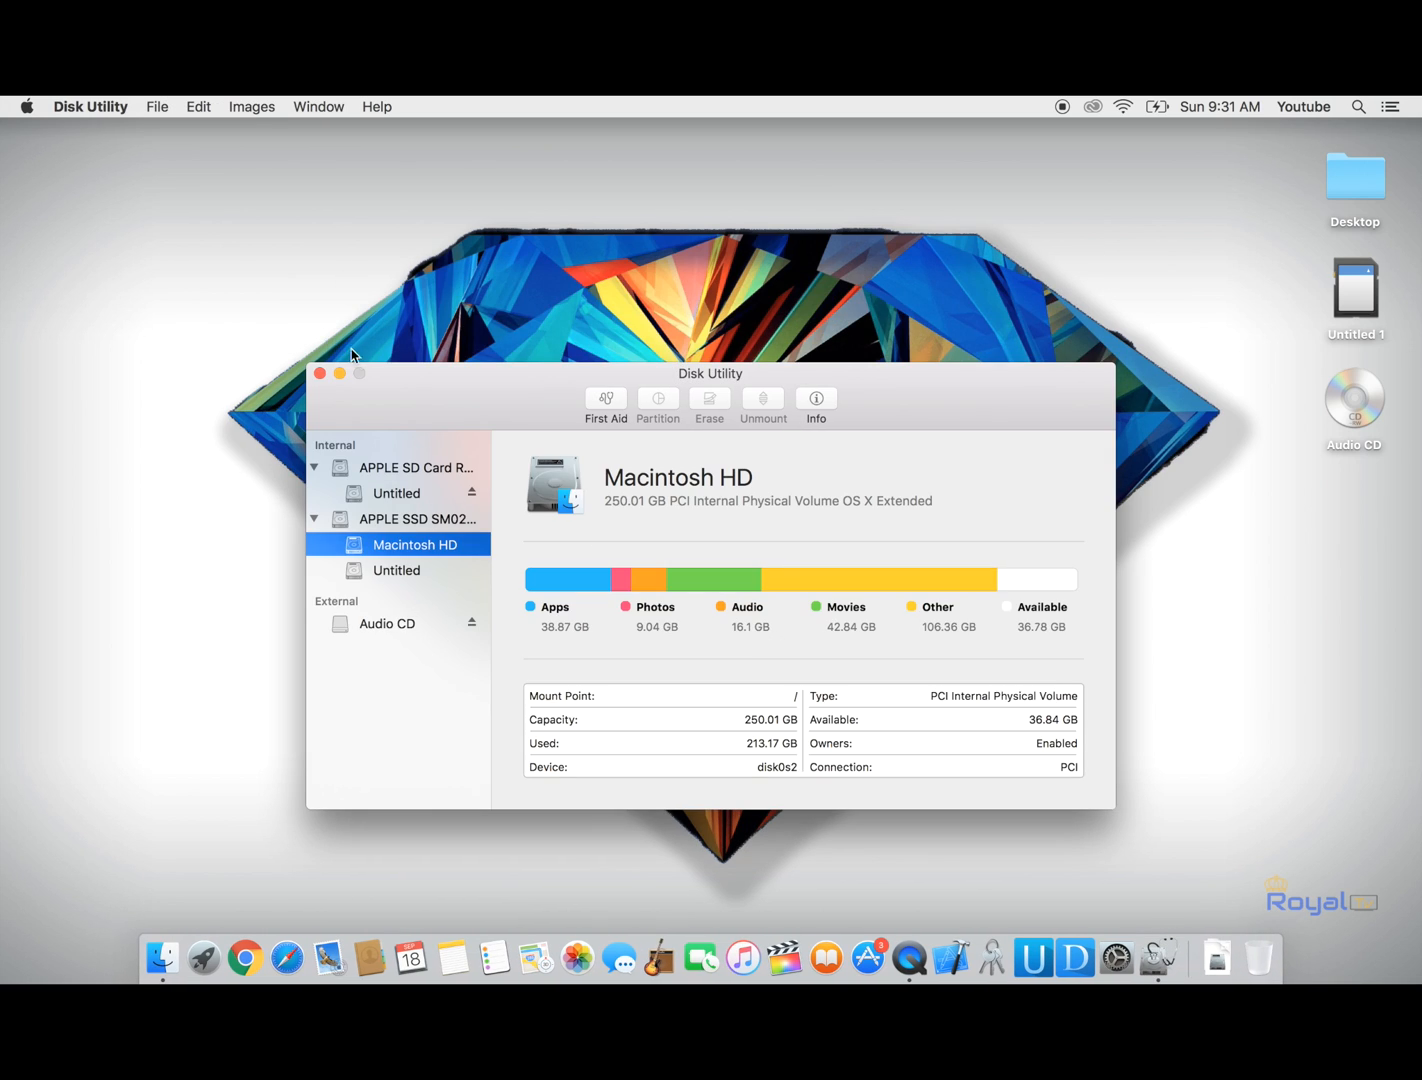
{"action": "left_click", "coordinate": [388, 623]}
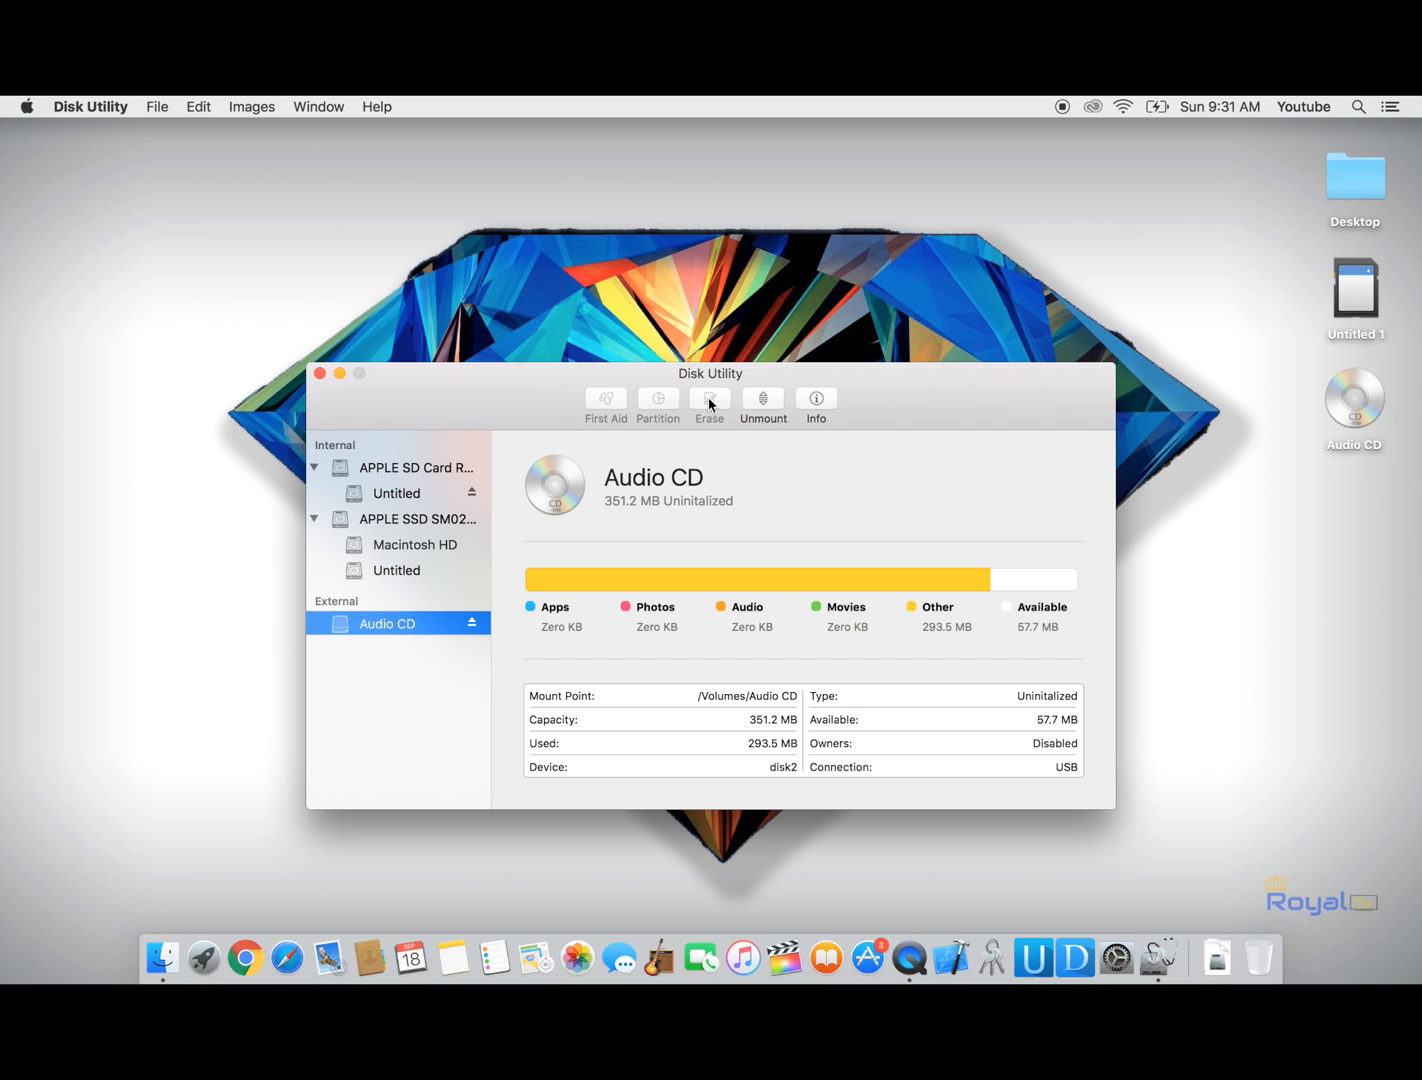
{"action": "mouse_move", "coordinate": [712, 410]}
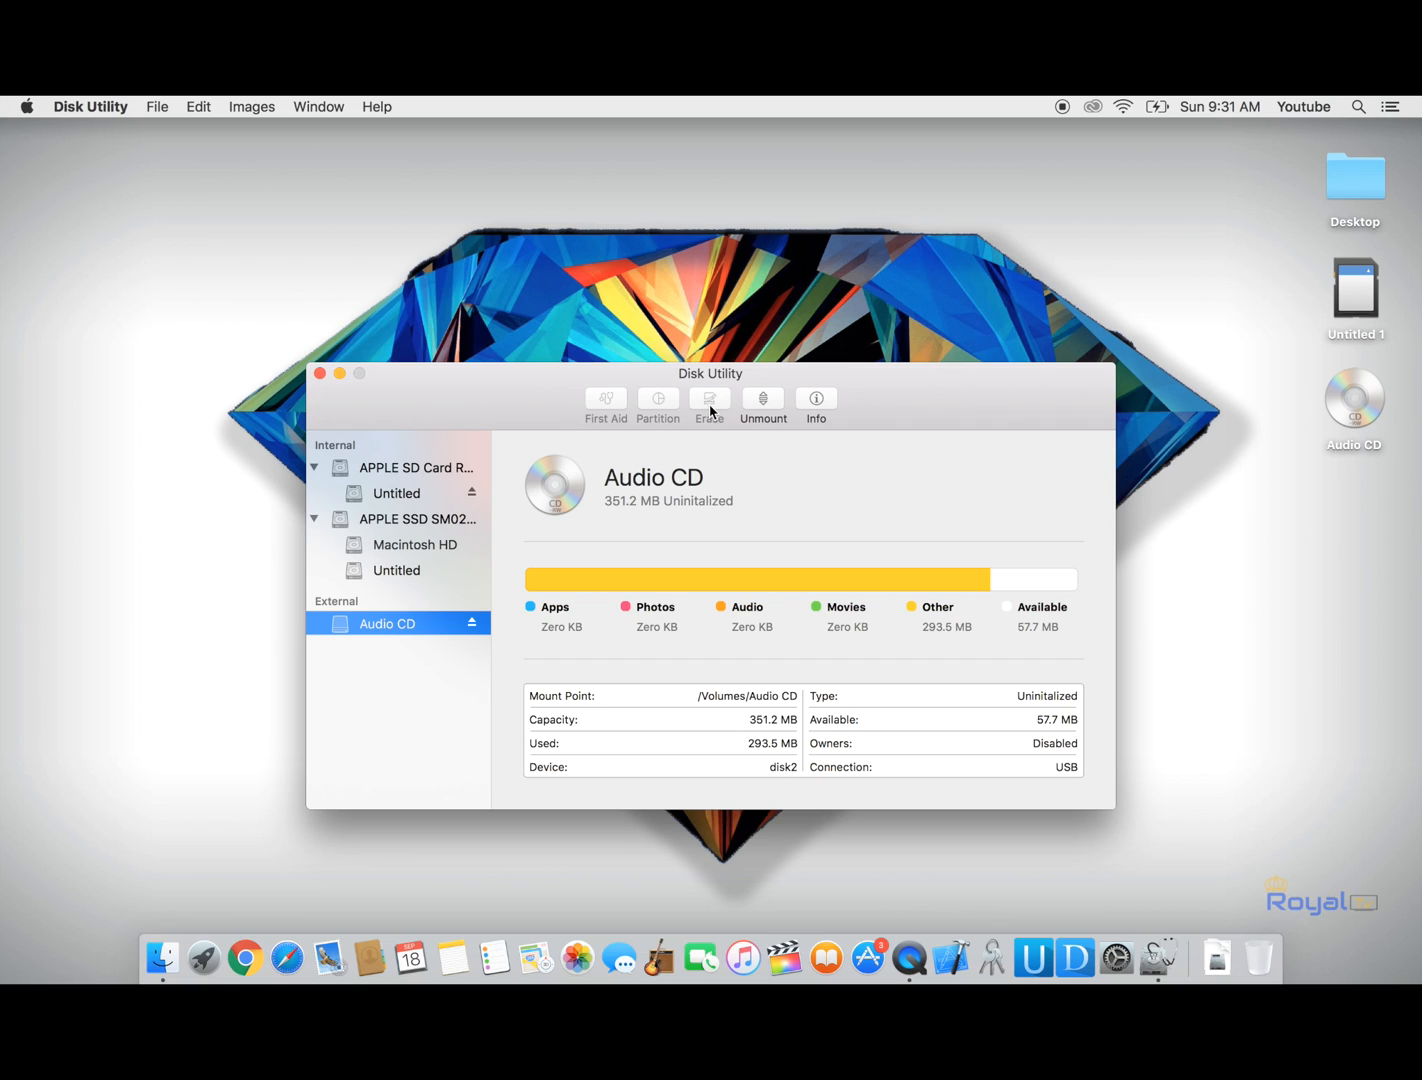
{"action": "mouse_move", "coordinate": [320, 373]}
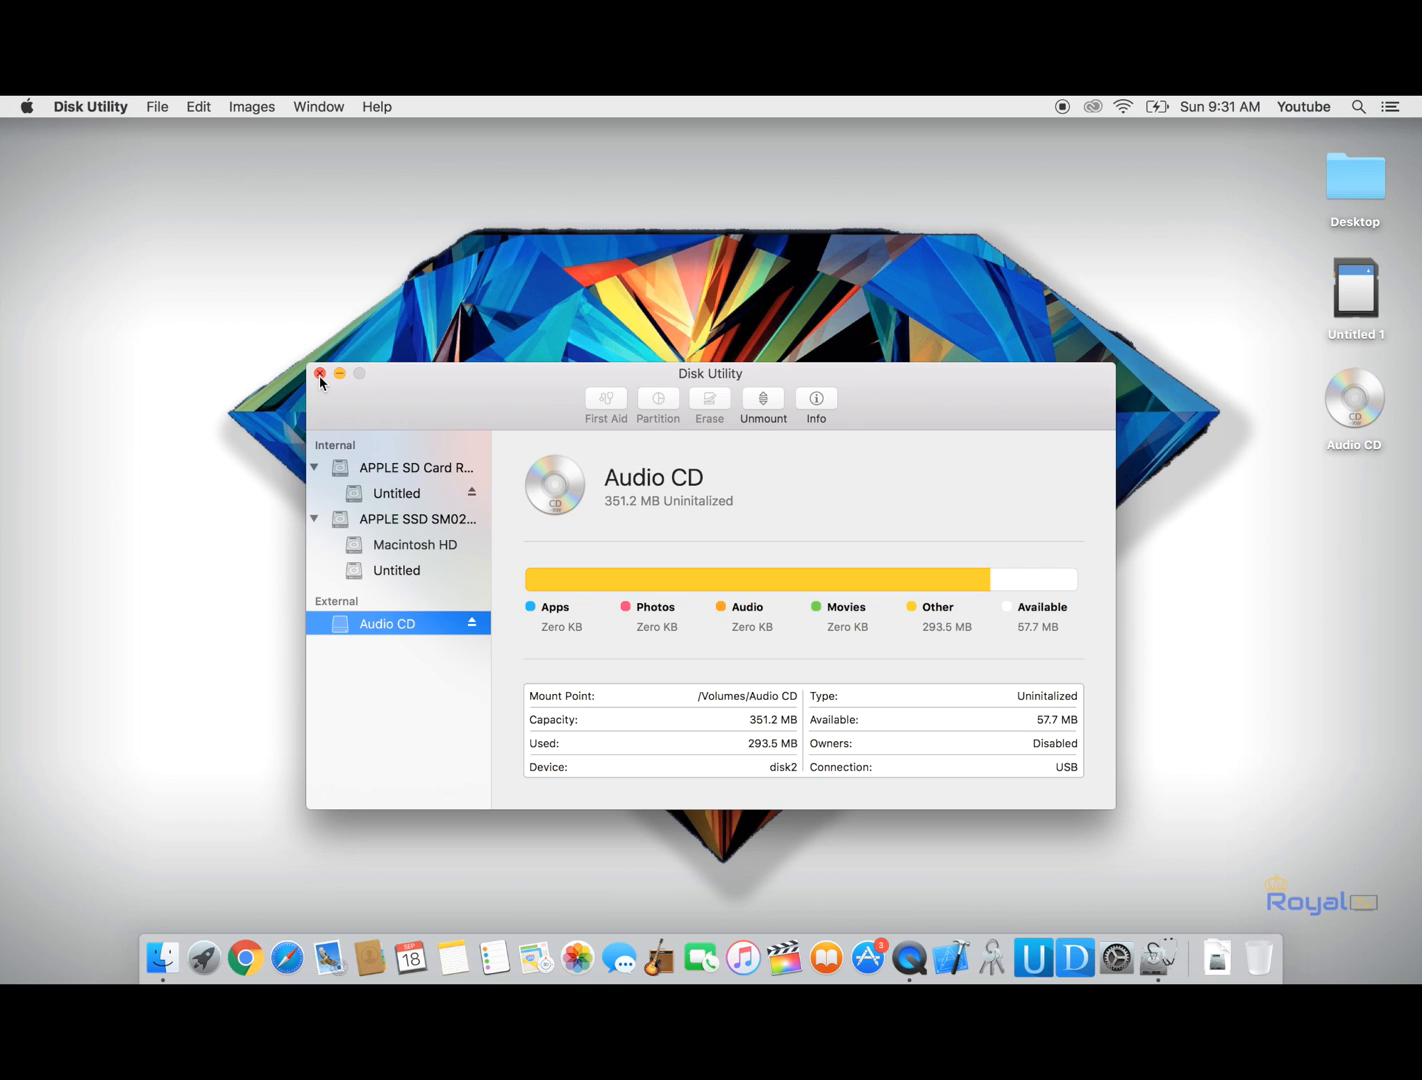
Step: Close Disk Utility and reselect the Audio CD disc on the desktop
{"action": "left_click", "coordinate": [320, 373]}
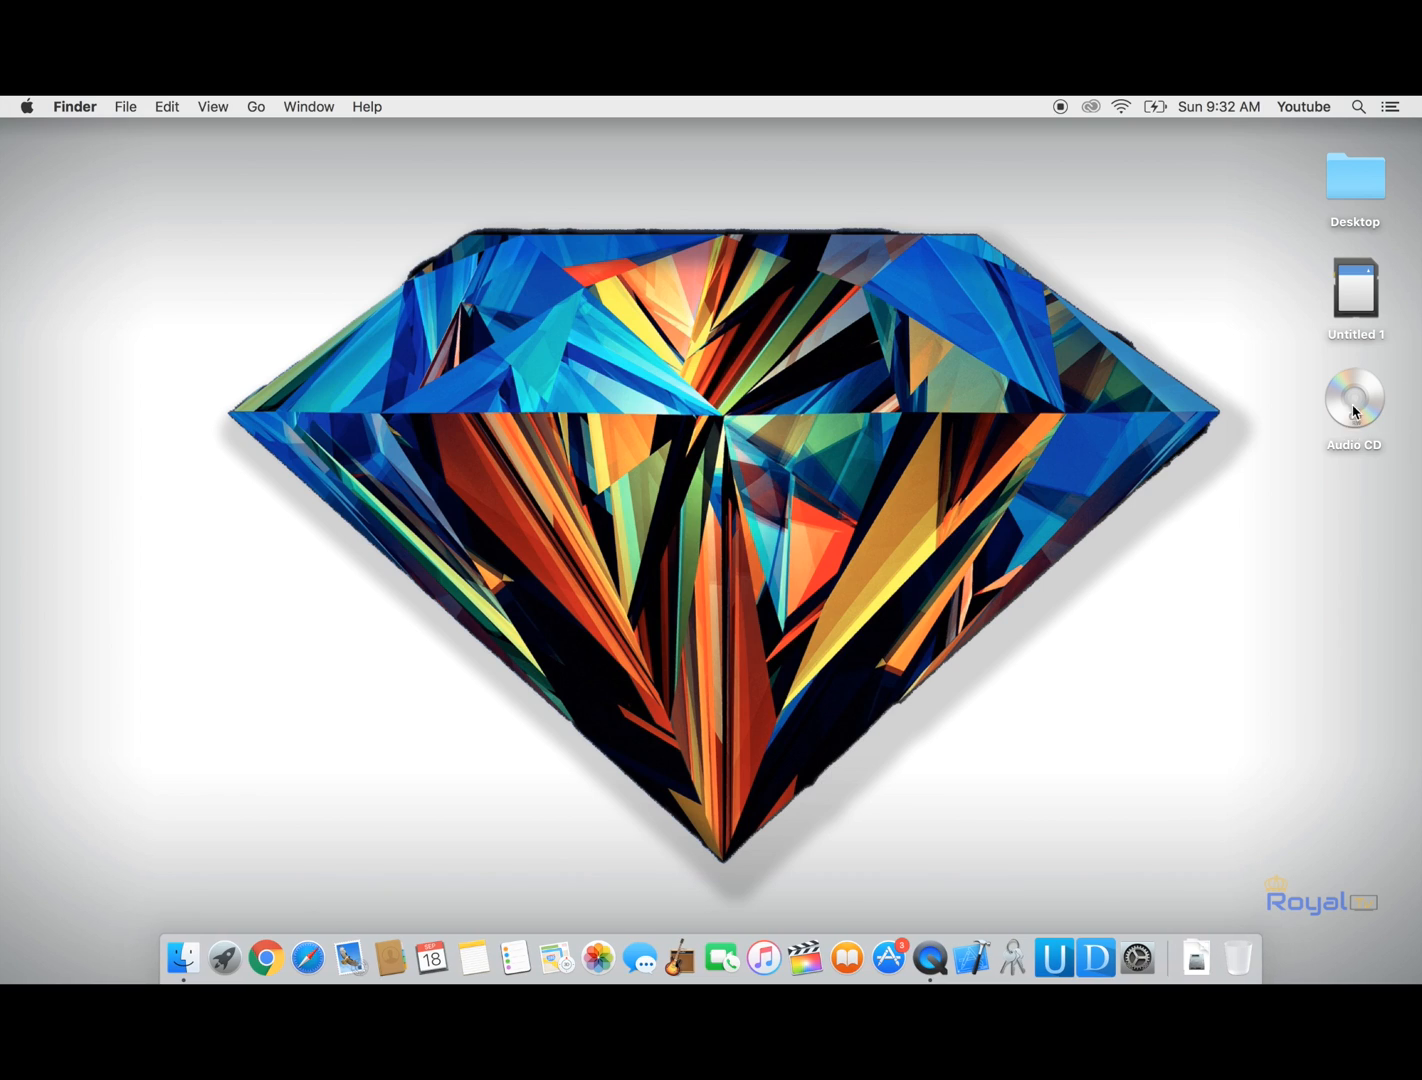
{"action": "left_click", "coordinate": [1354, 398]}
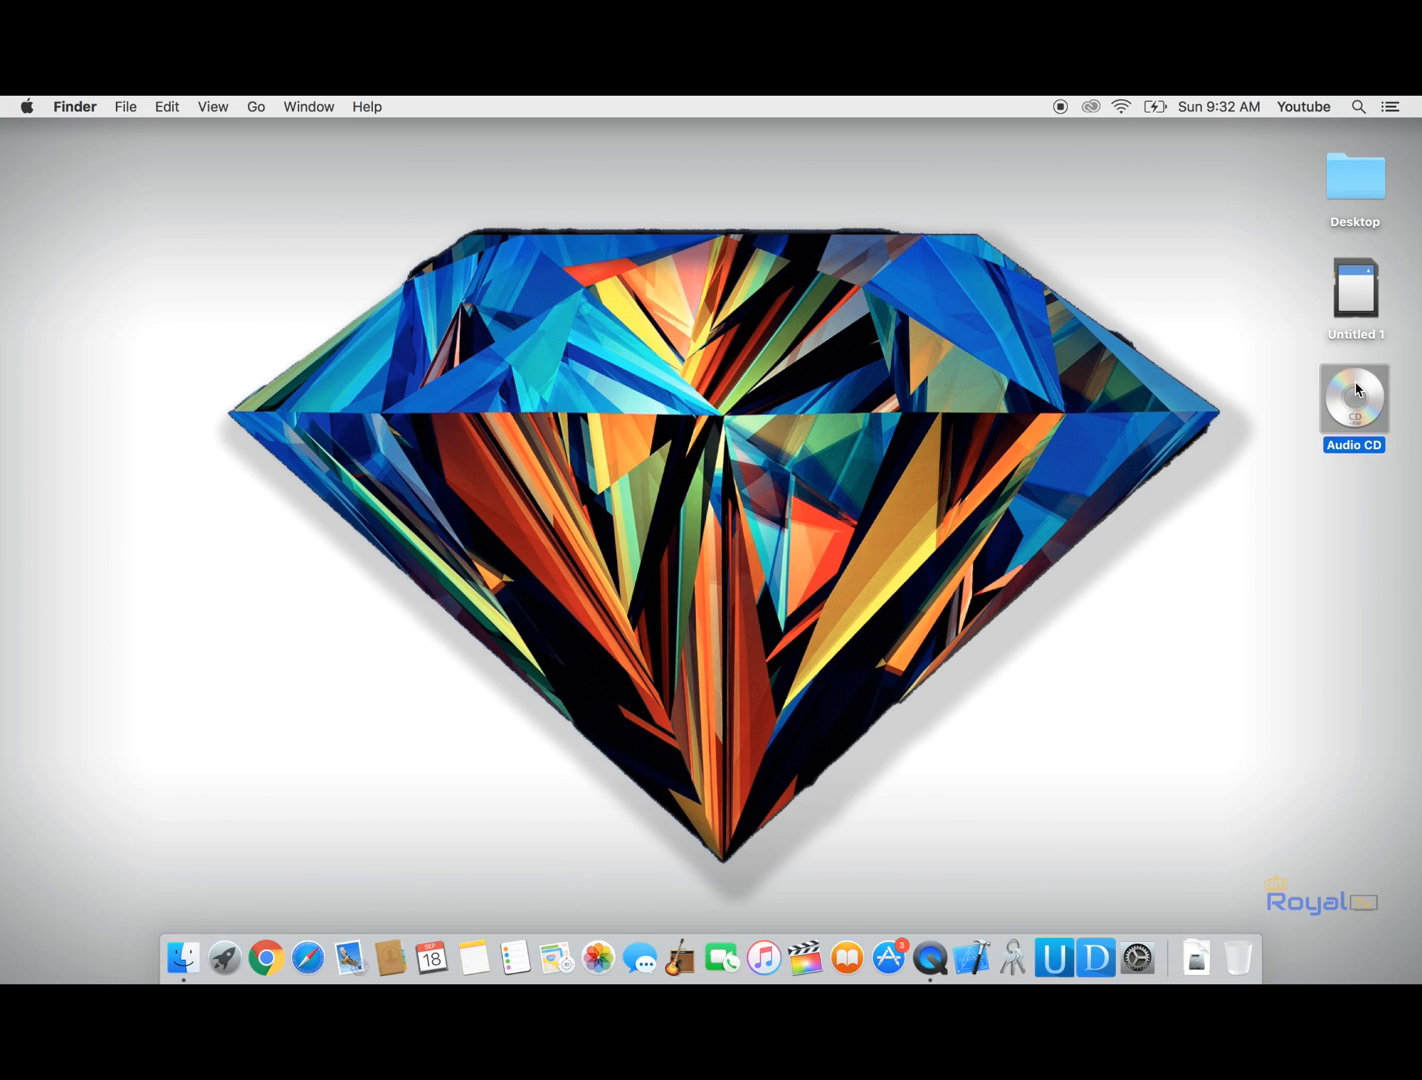
{"action": "mouse_move", "coordinate": [1356, 412]}
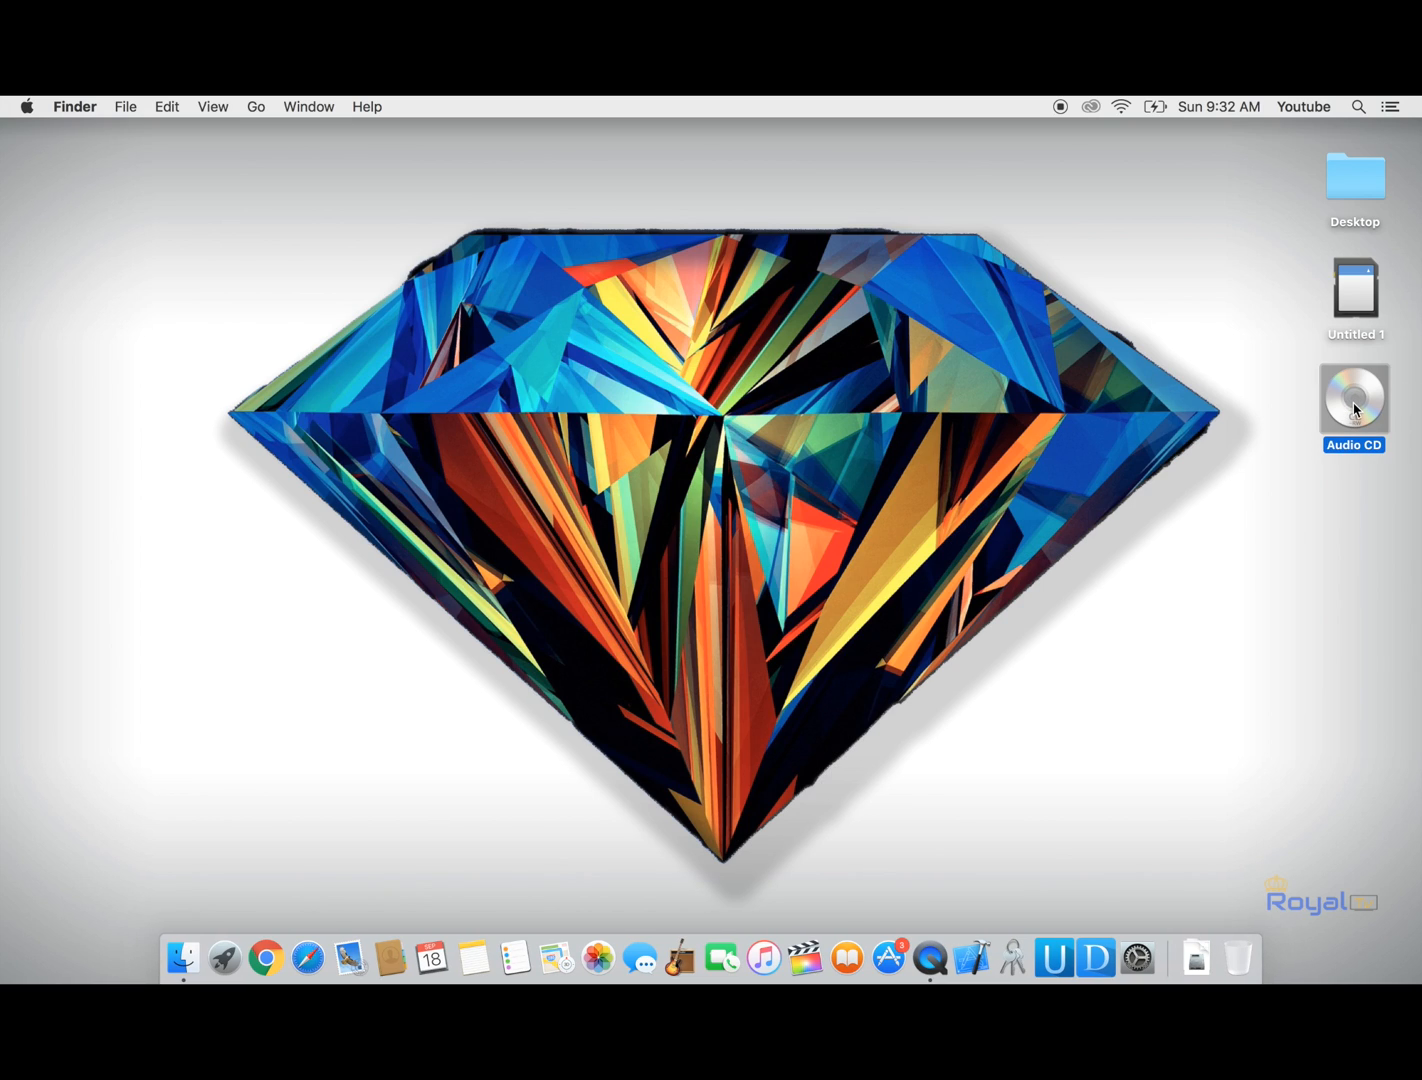
Step: Choose Erase Rewritable Disc "Audio CD" from the disc's context menu
{"action": "right_click", "coordinate": [1354, 398]}
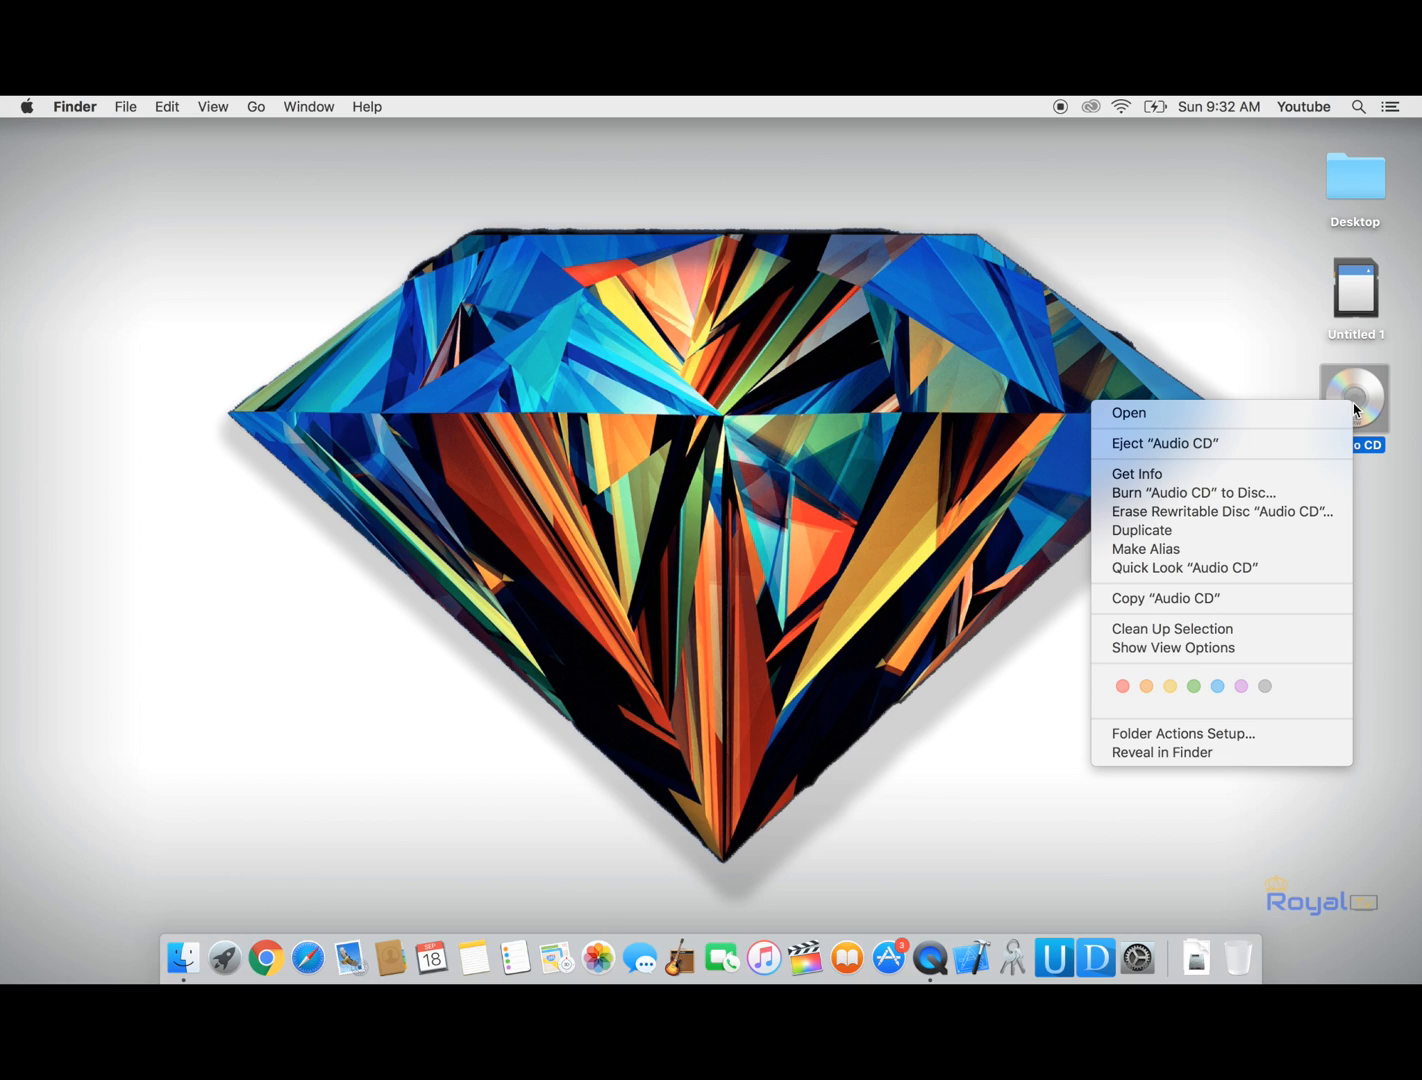
{"action": "mouse_move", "coordinate": [1215, 492]}
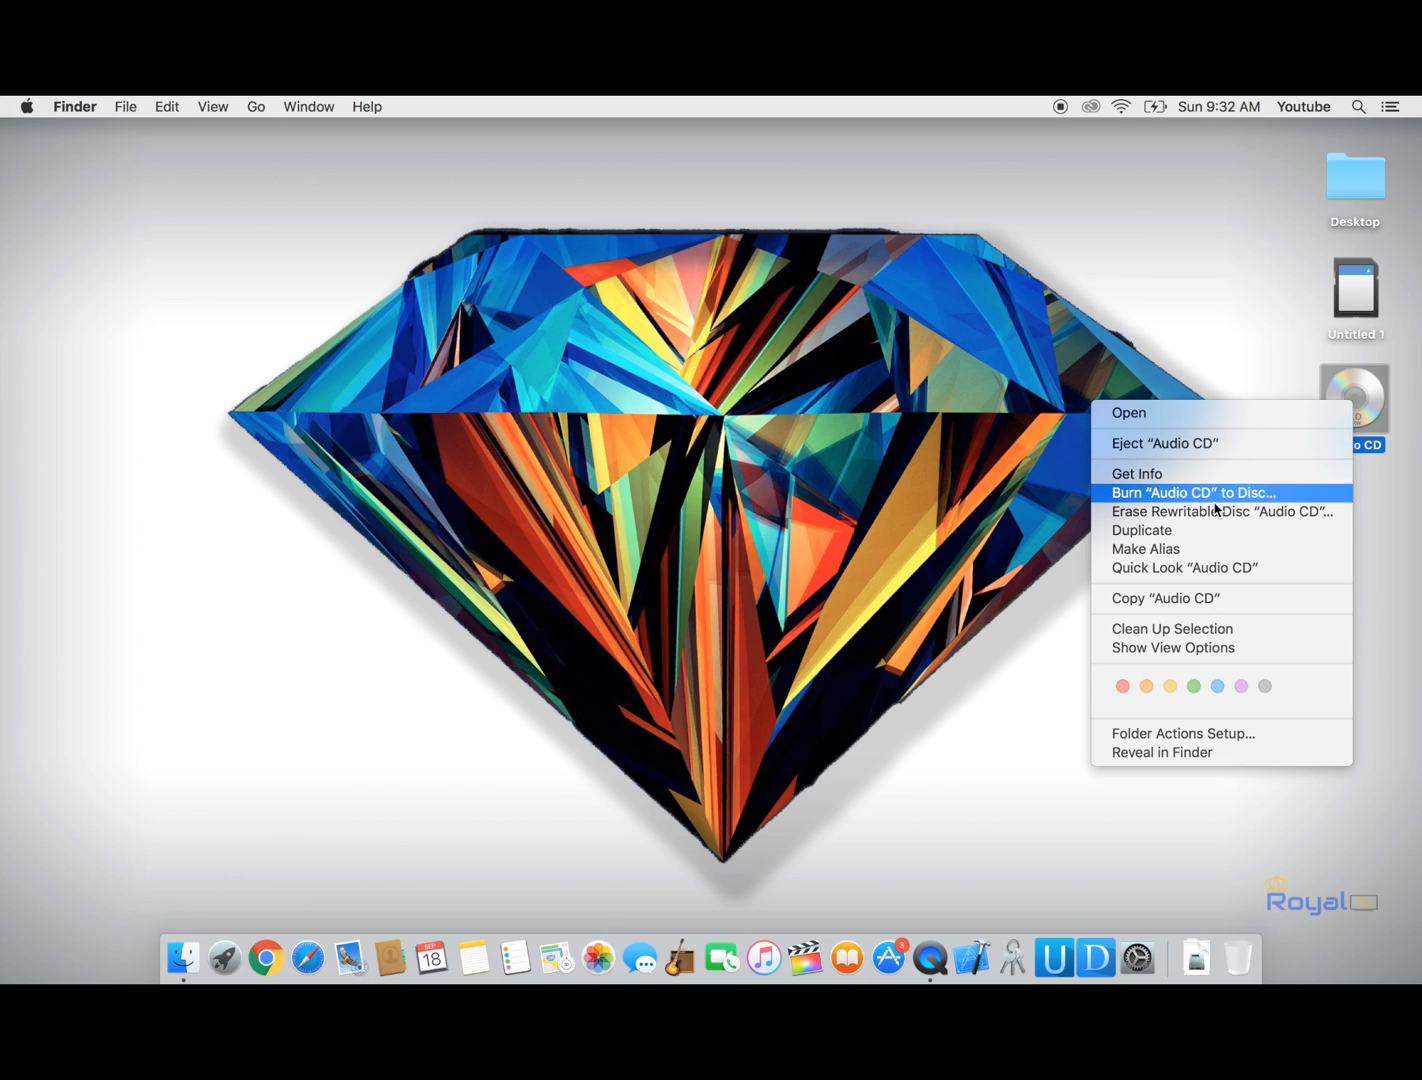
{"action": "mouse_move", "coordinate": [1213, 511]}
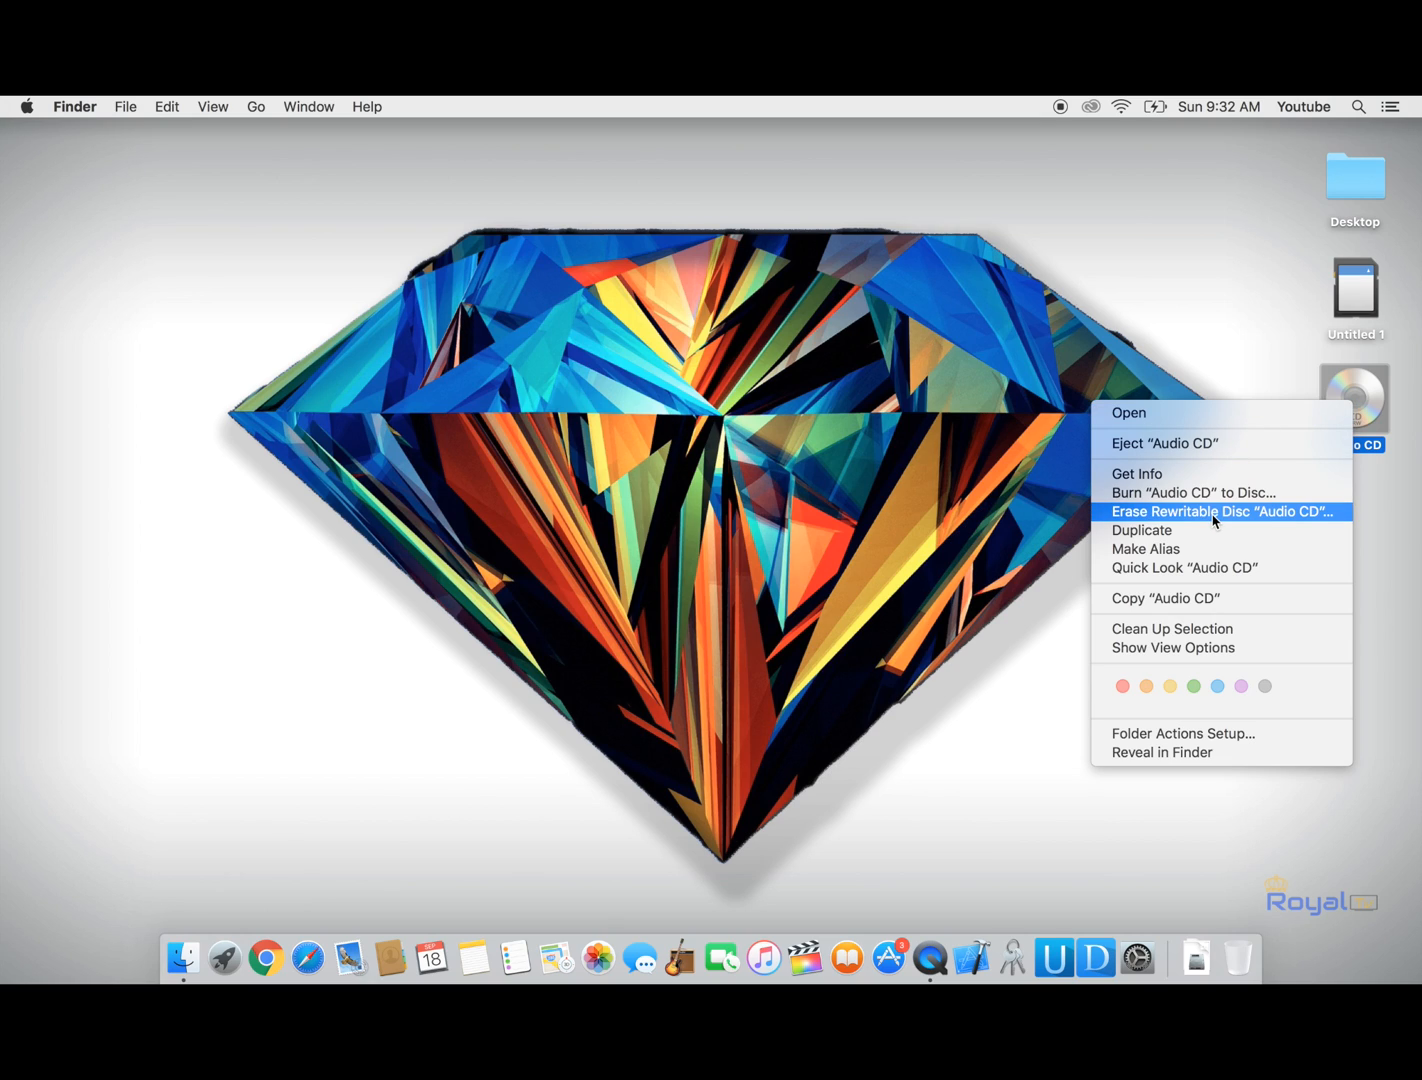
{"action": "left_click", "coordinate": [1222, 511]}
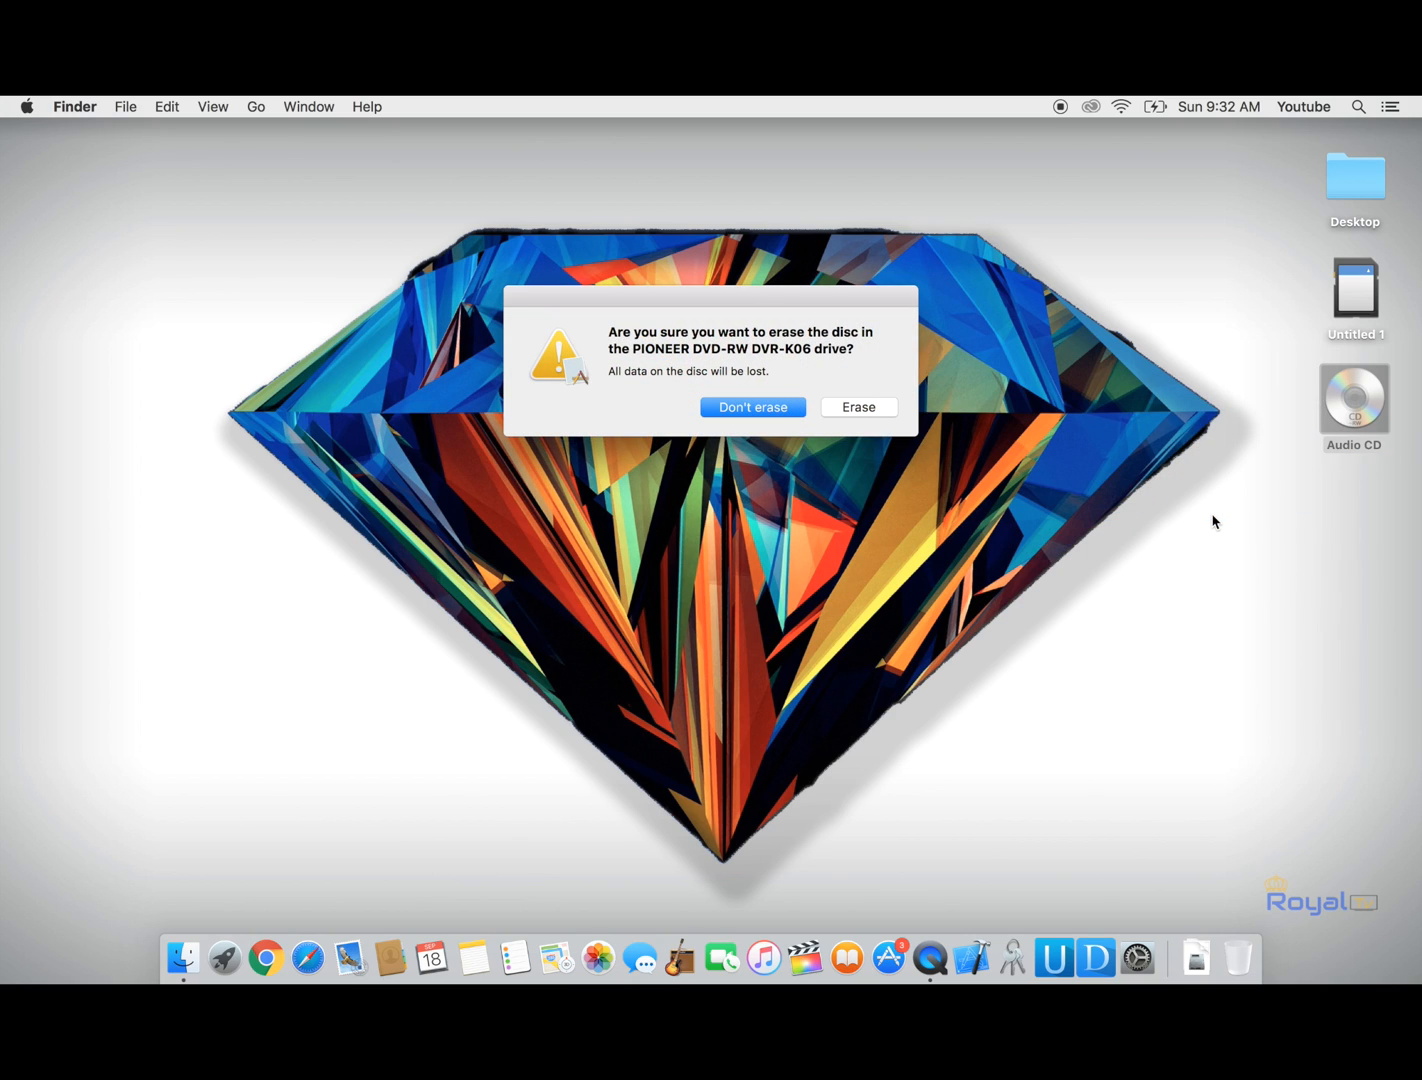
Step: Confirm erasing all data on the Audio CD in the PIONEER DVD-RW drive
{"action": "left_click", "coordinate": [857, 406]}
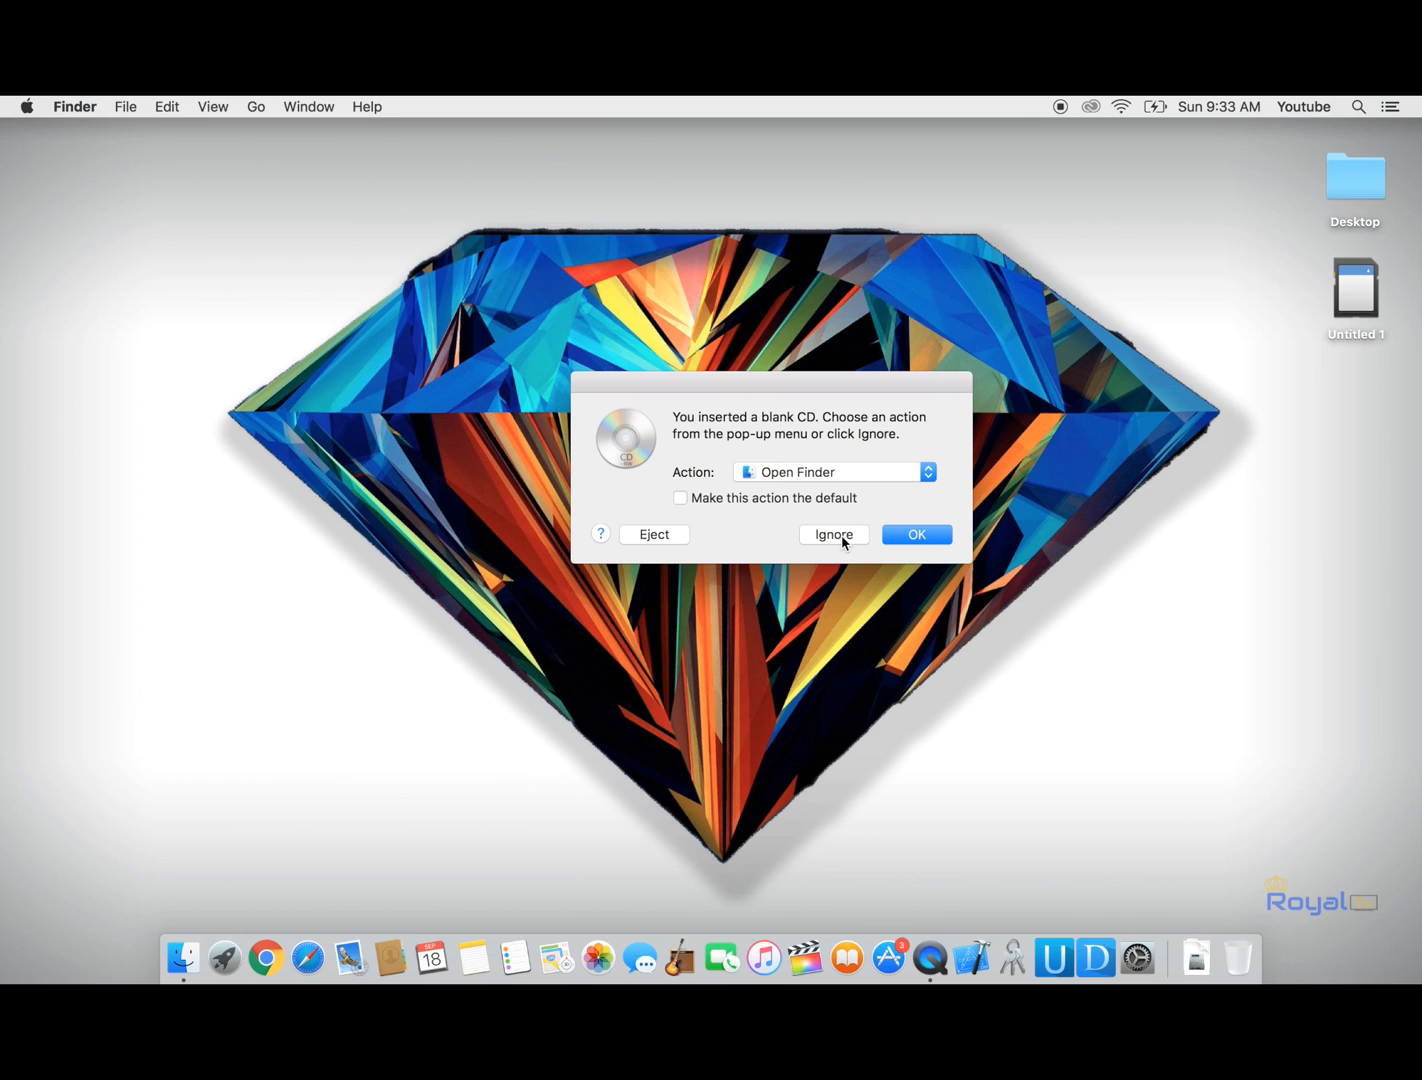
Step: Choose Ignore on the blank CD inserted prompt
{"action": "left_click", "coordinate": [833, 534]}
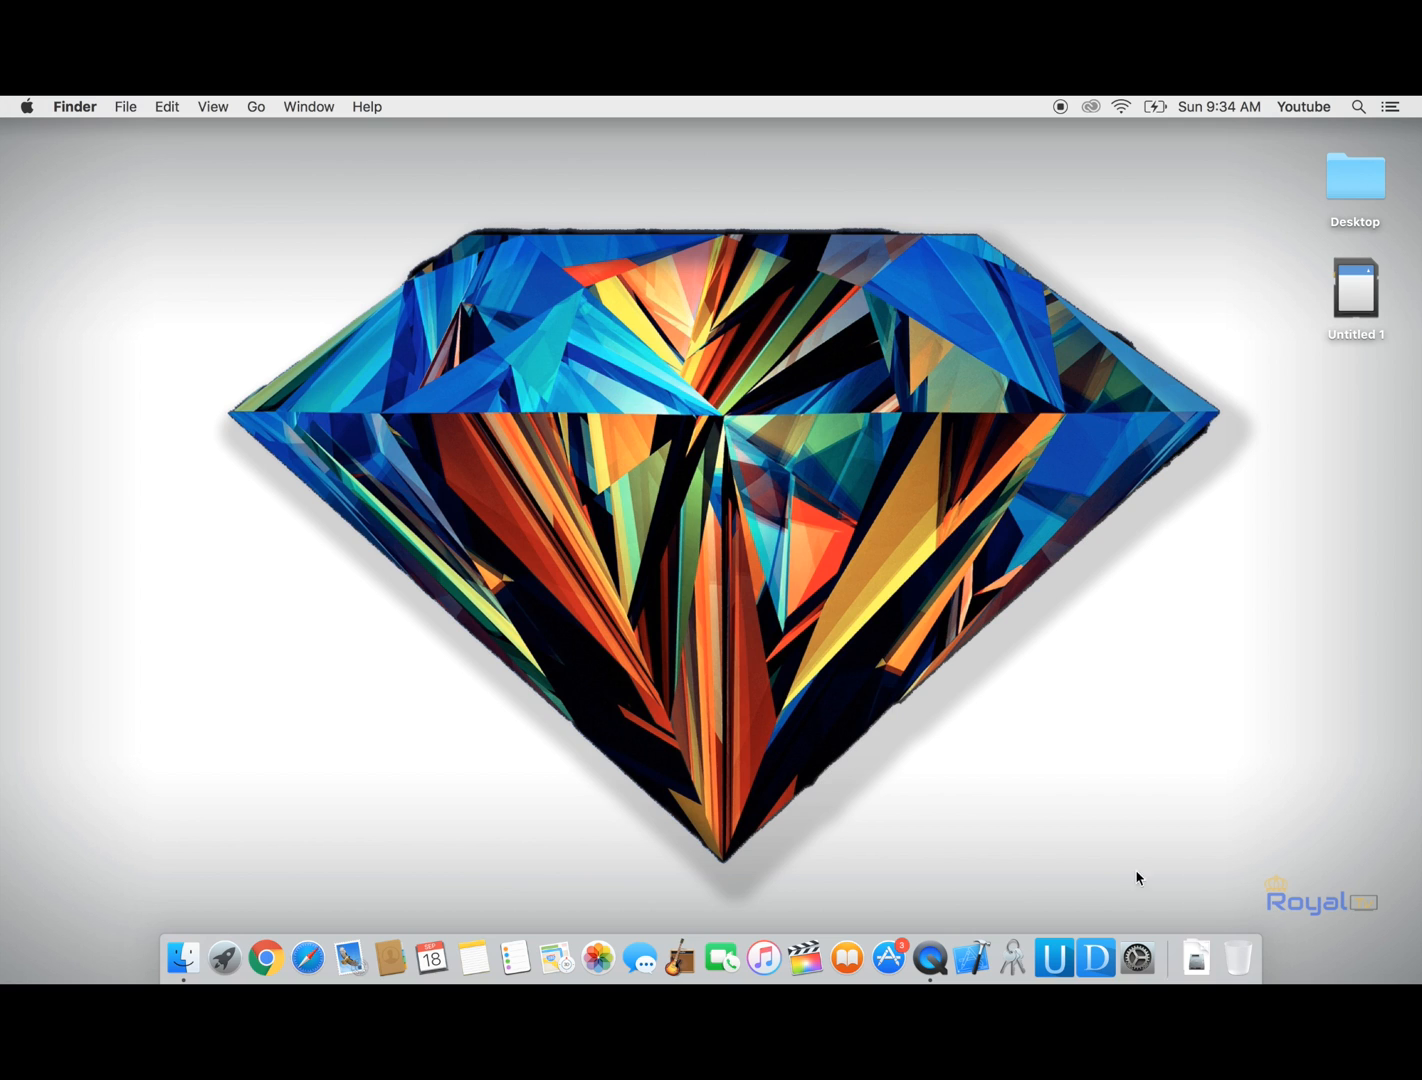
{"action": "mouse_move", "coordinate": [989, 165]}
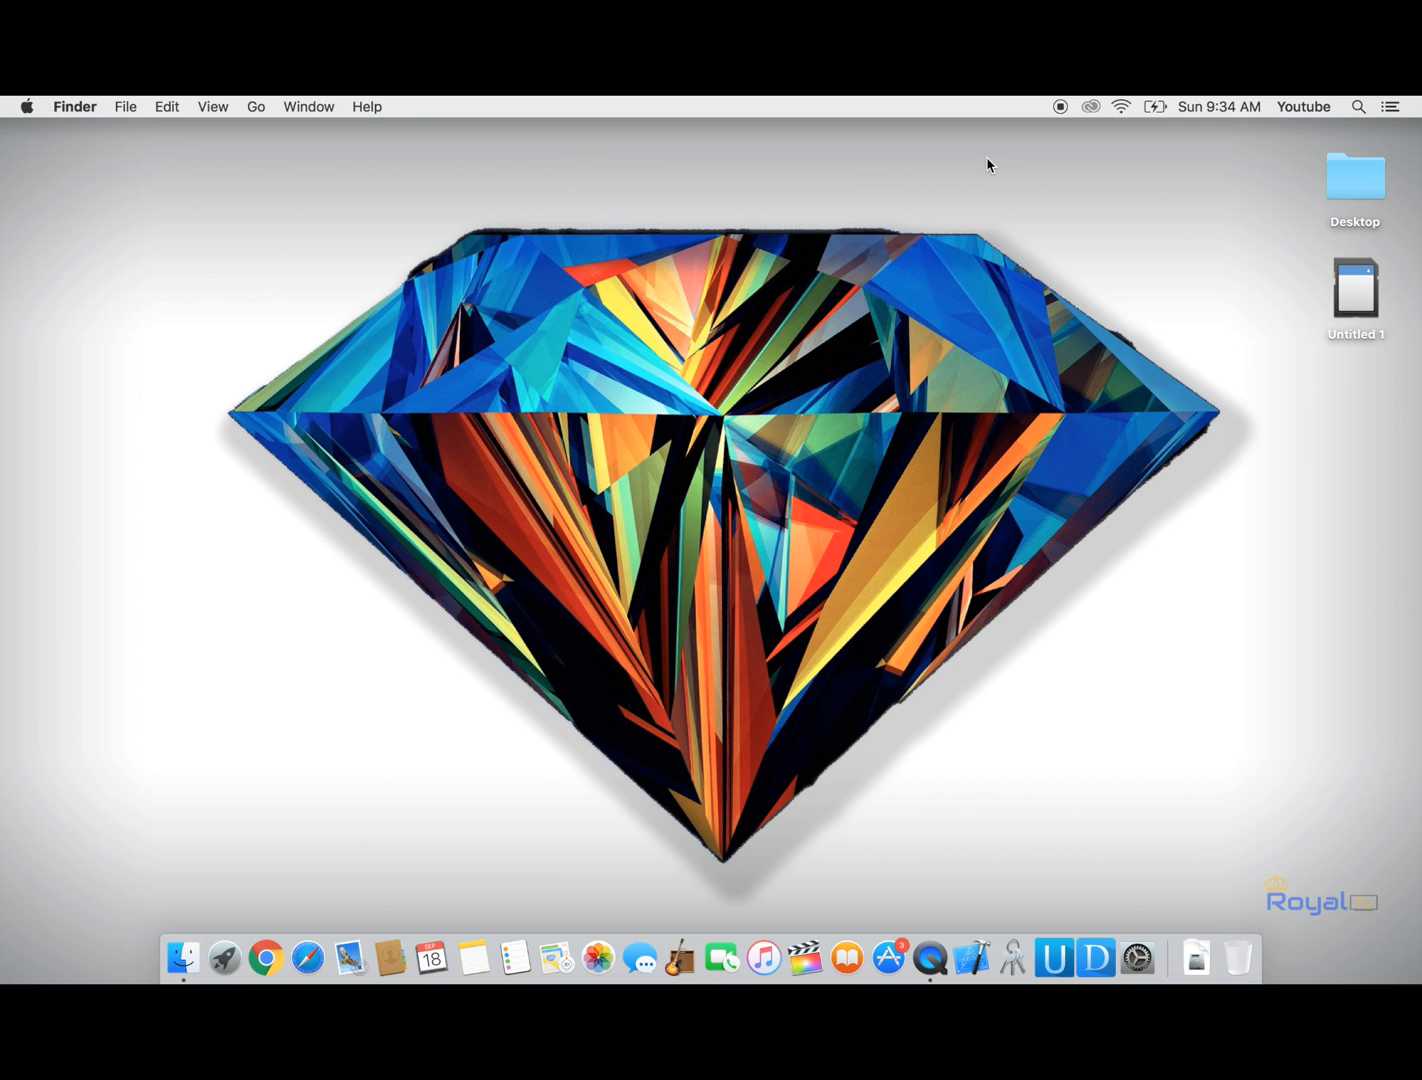